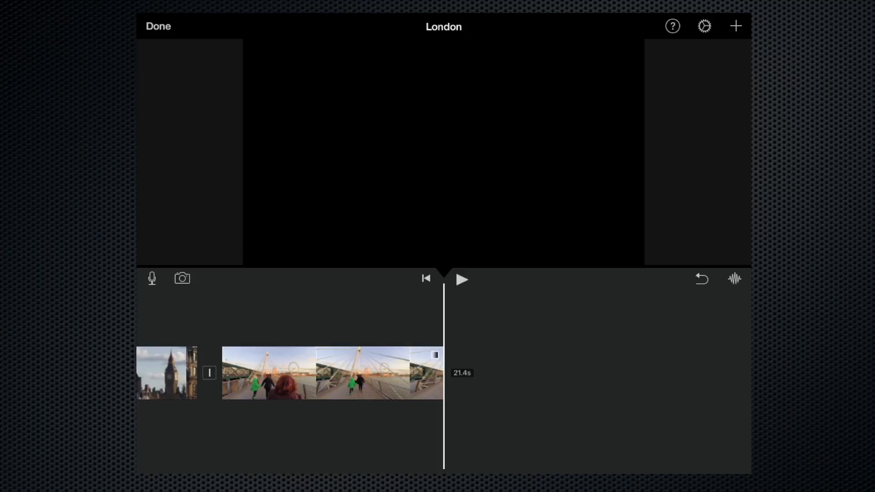
# - Open the media browser showing Video categories beside the London timeline
pyautogui.click(735, 26)
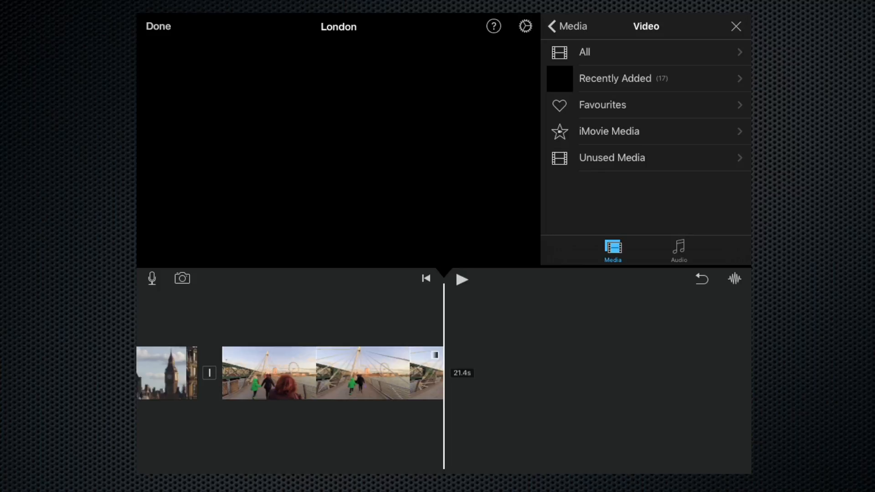
# - Show all videos, scroll to 17 Feb 2016, and select the 19s London Eye capsule clip
pyautogui.click(585, 52)
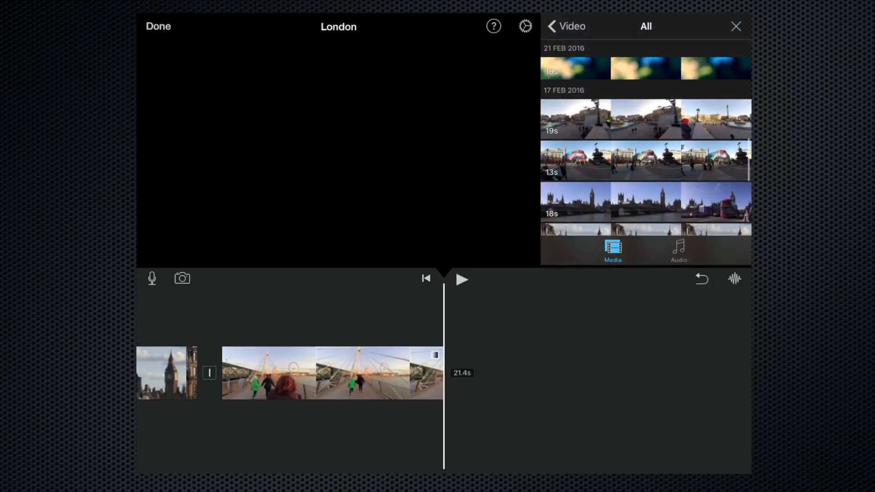
pyautogui.scroll(-3)
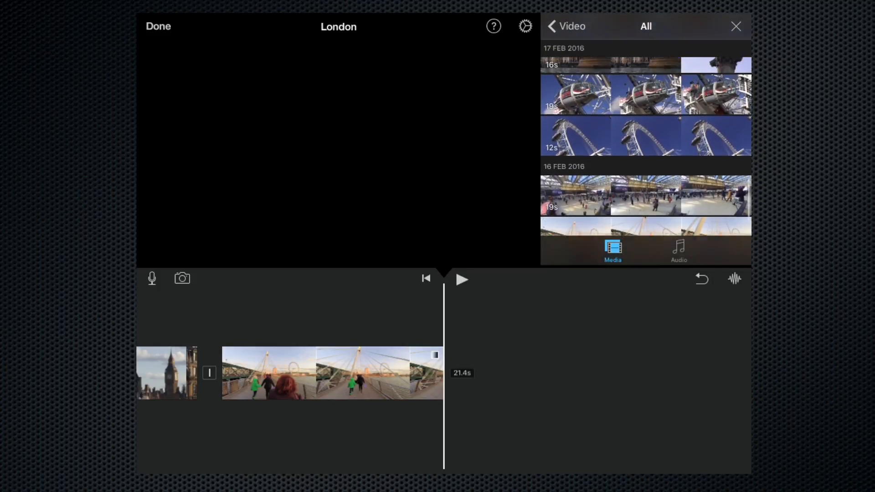
pyautogui.scroll(-3)
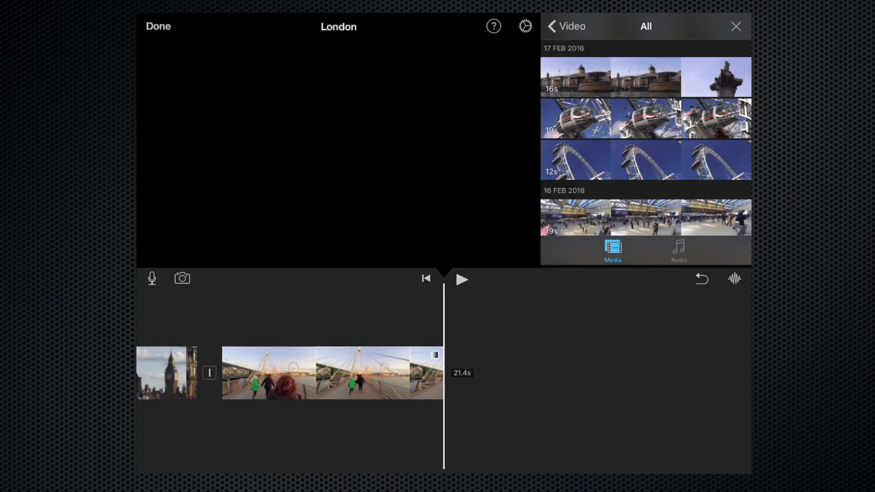
pyautogui.click(645, 118)
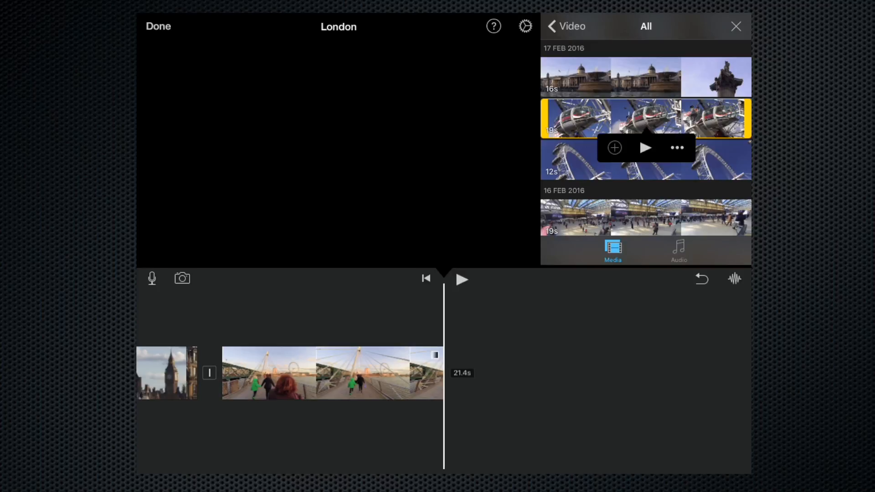
pyautogui.click(615, 148)
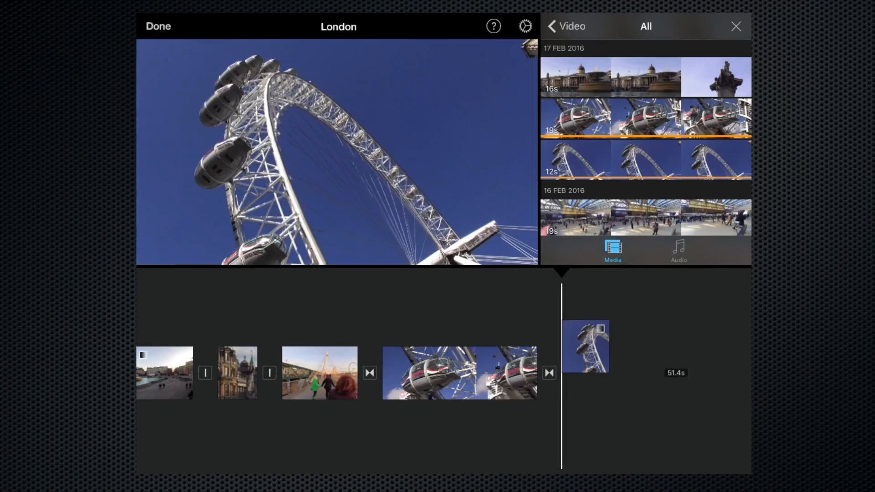
# - Drag the London Eye wheel clip ahead of the capsule clip in the timeline
pyautogui.moveTo(587, 345); pyautogui.dragTo(492, 296)
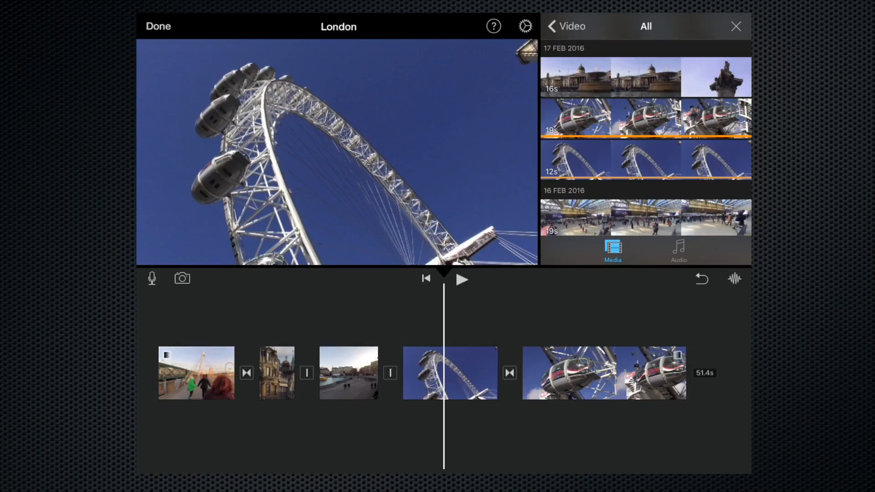
# - Undo to remove the London Eye clips, then select the 12s wheel clip for trimming
pyautogui.click(450, 373)
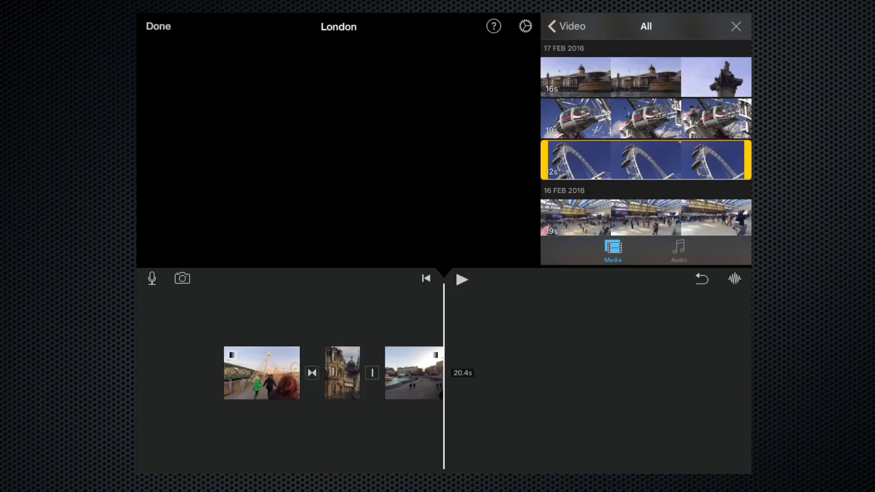
pyautogui.click(645, 160)
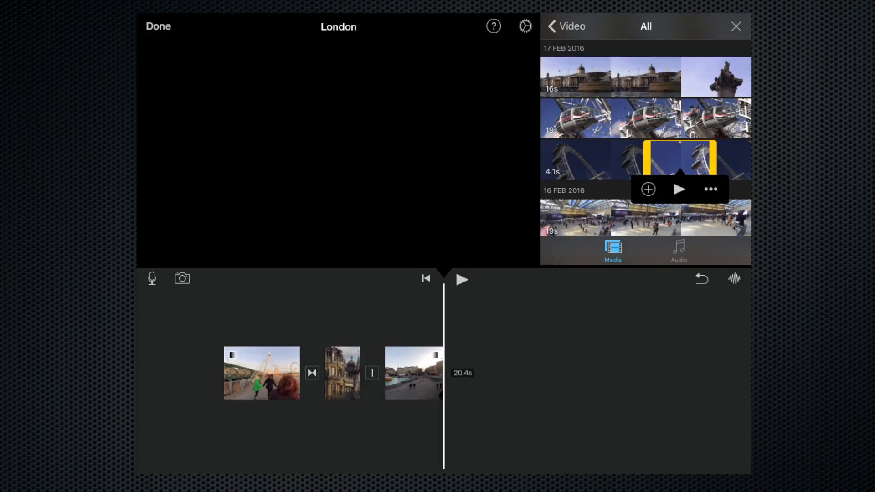
# - Add the 4.1s wheel excerpt to the timeline, then select the 19s capsule clip
pyautogui.click(648, 189)
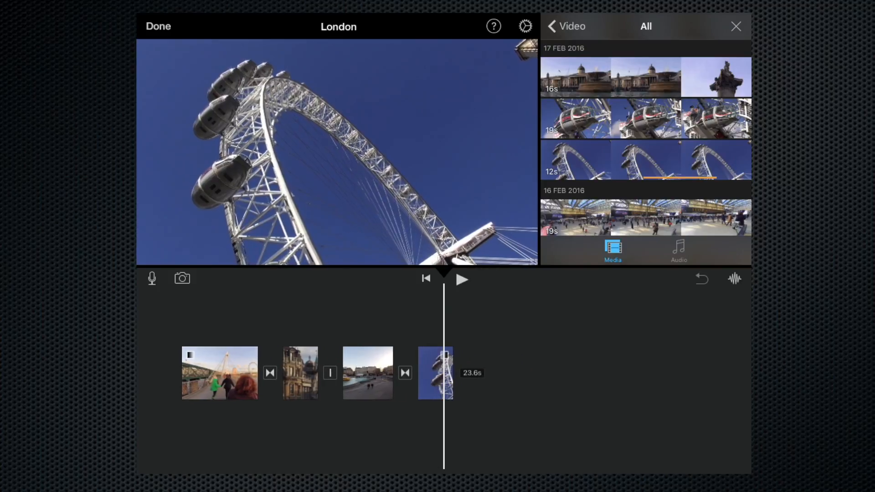
pyautogui.click(646, 118)
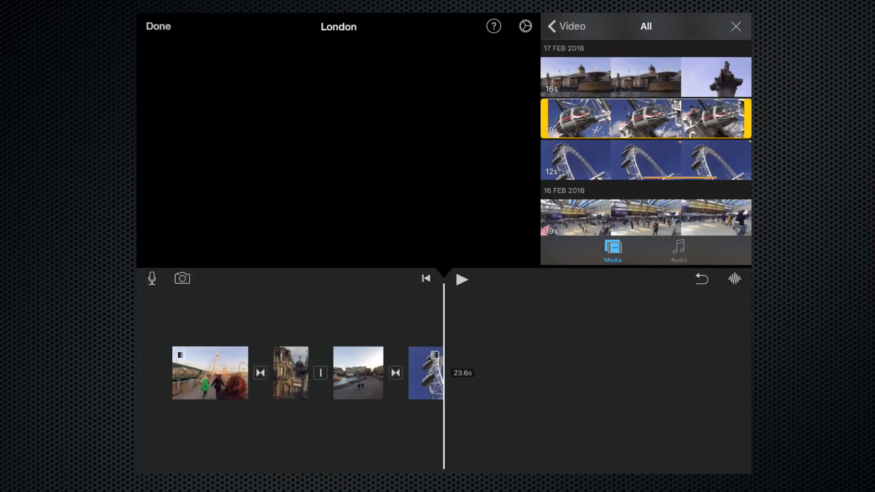
# - Trim the 19s capsule clip to a shorter portion and bring up its add popup
pyautogui.click(646, 117)
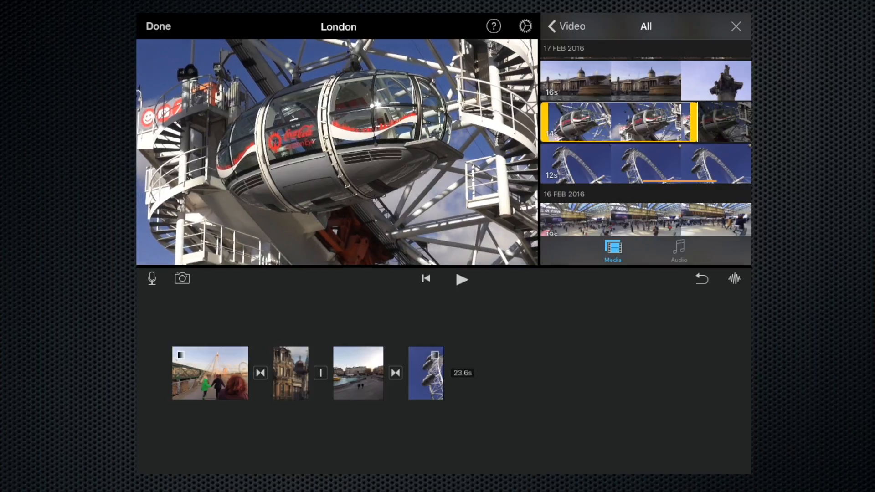
pyautogui.click(612, 122)
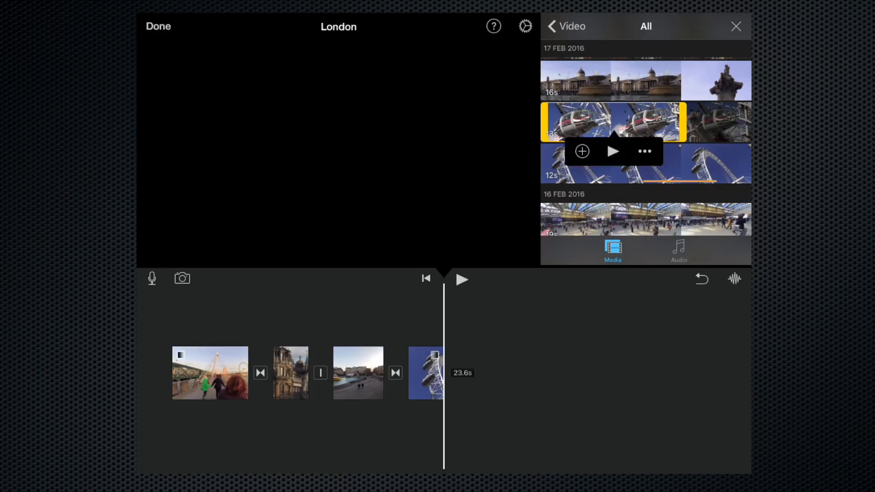